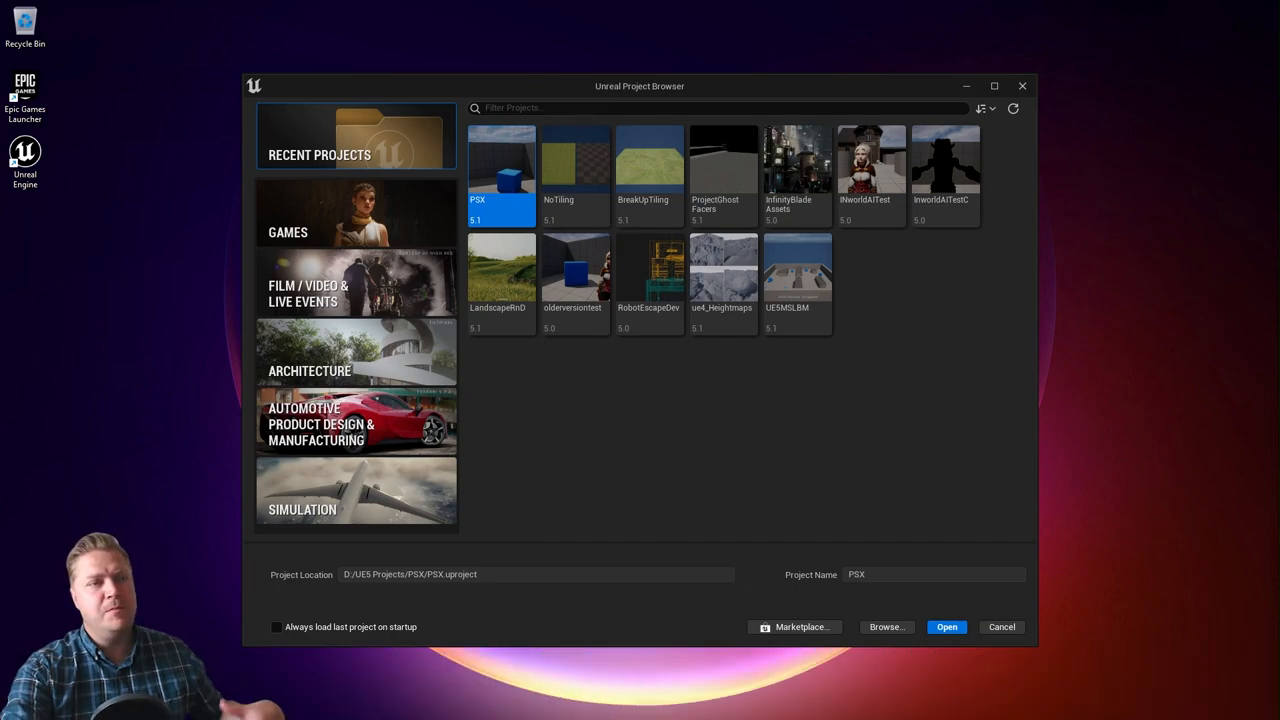
{"action": "mouse_move", "coordinate": [886, 127]}
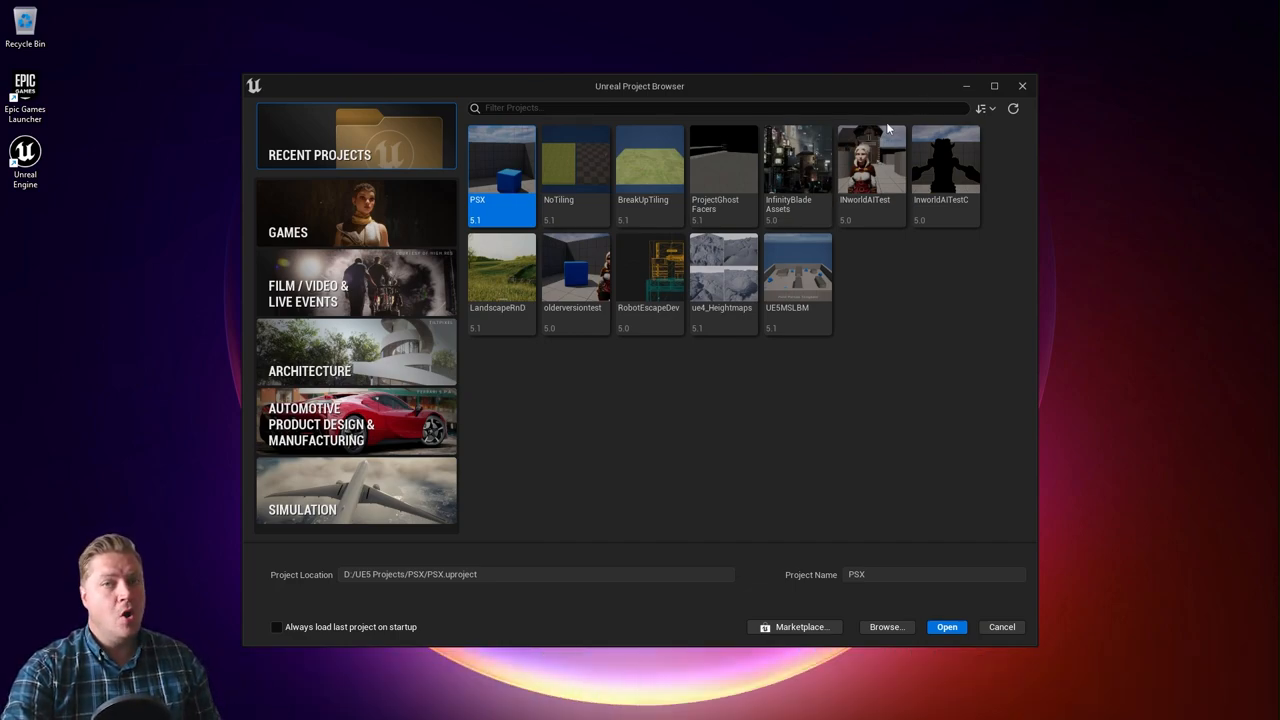
{"action": "mouse_move", "coordinate": [367, 207]}
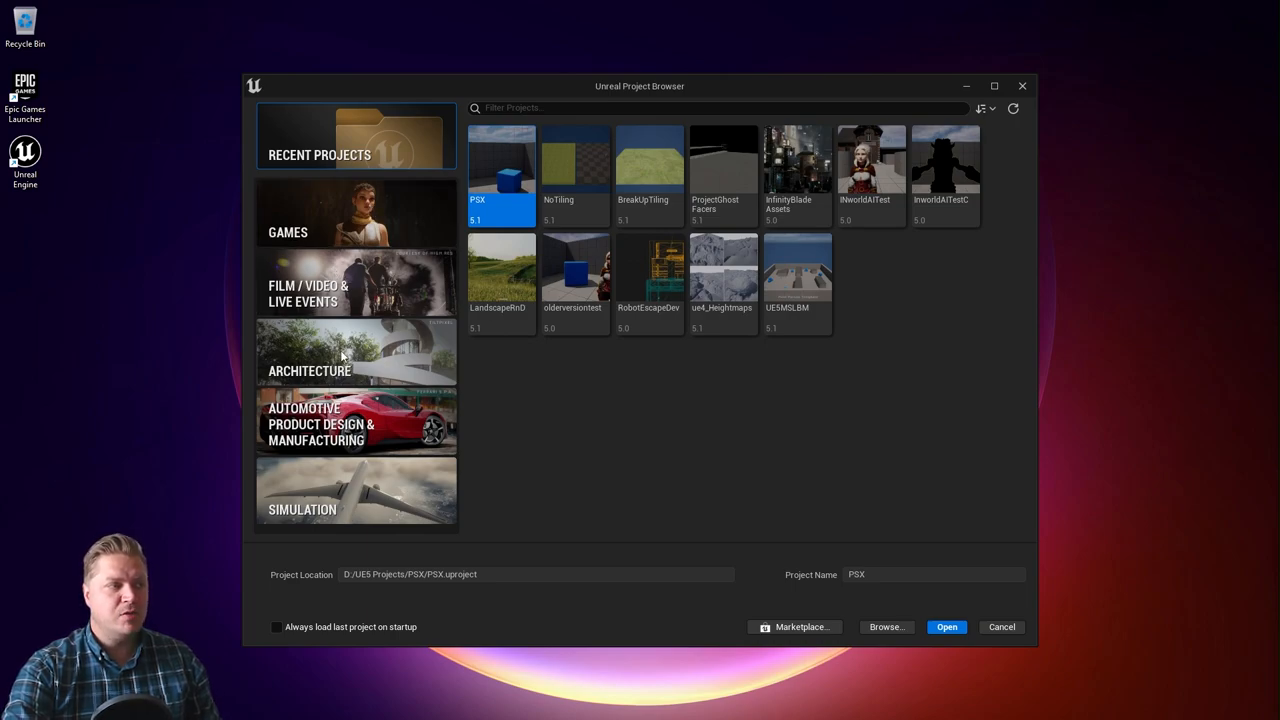
{"action": "mouse_move", "coordinate": [374, 490]}
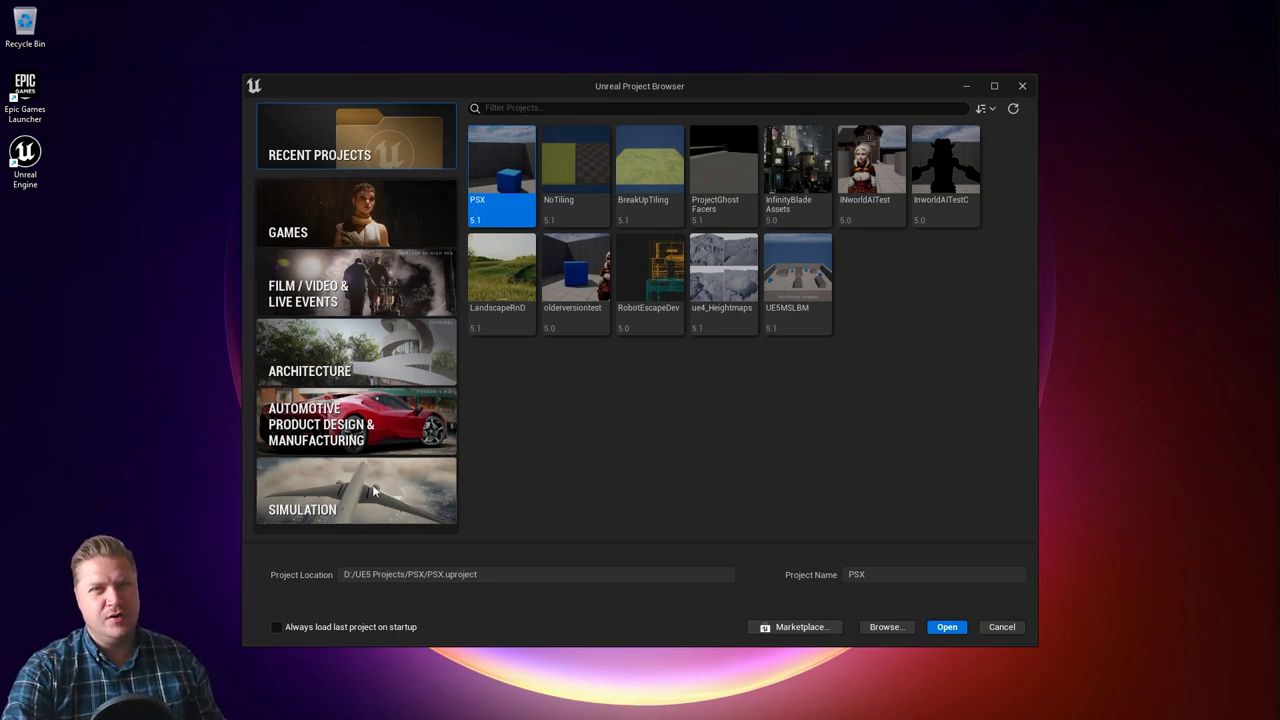
{"action": "mouse_move", "coordinate": [362, 205]}
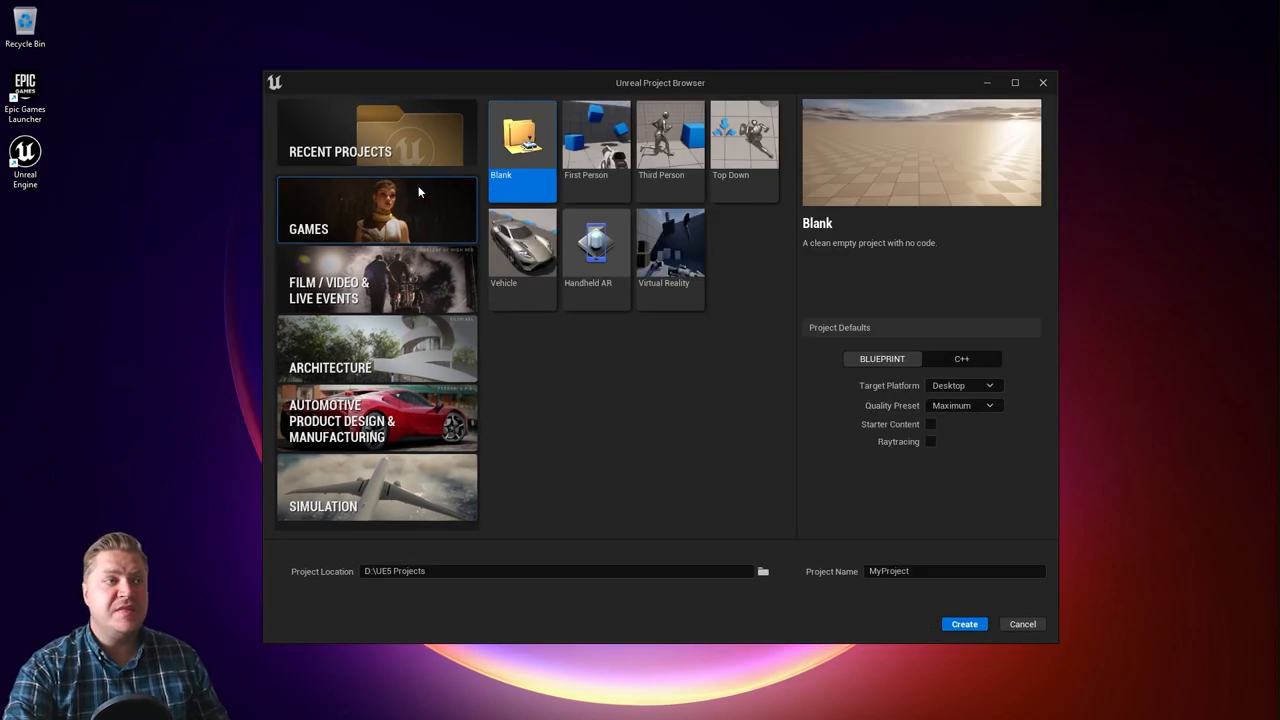
{"action": "mouse_move", "coordinate": [745, 150]}
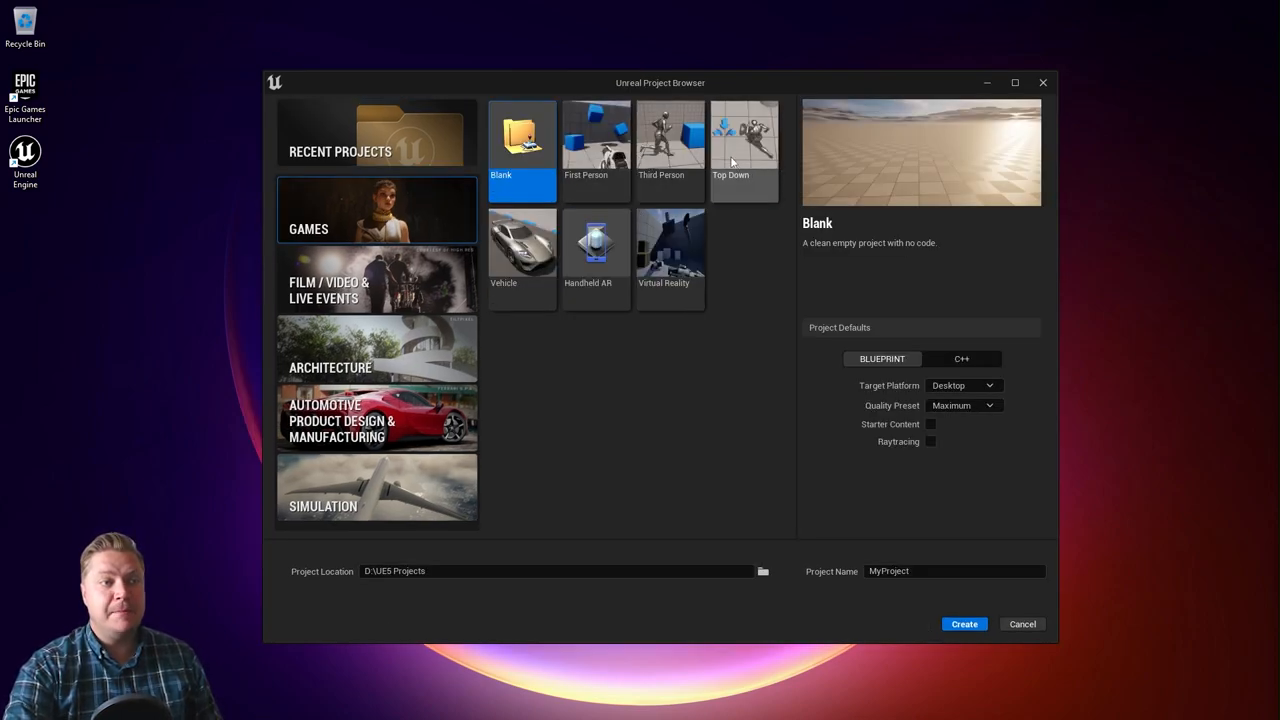
{"action": "mouse_move", "coordinate": [723, 157]}
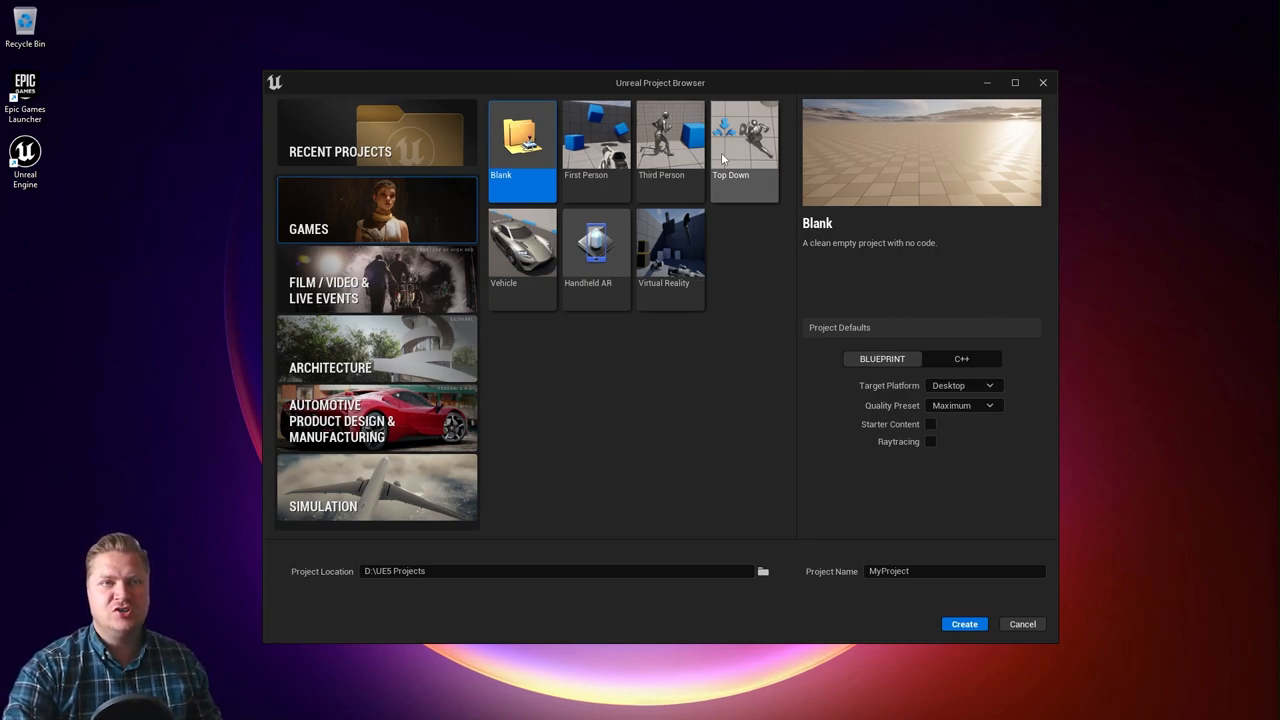
{"action": "mouse_move", "coordinate": [718, 150]}
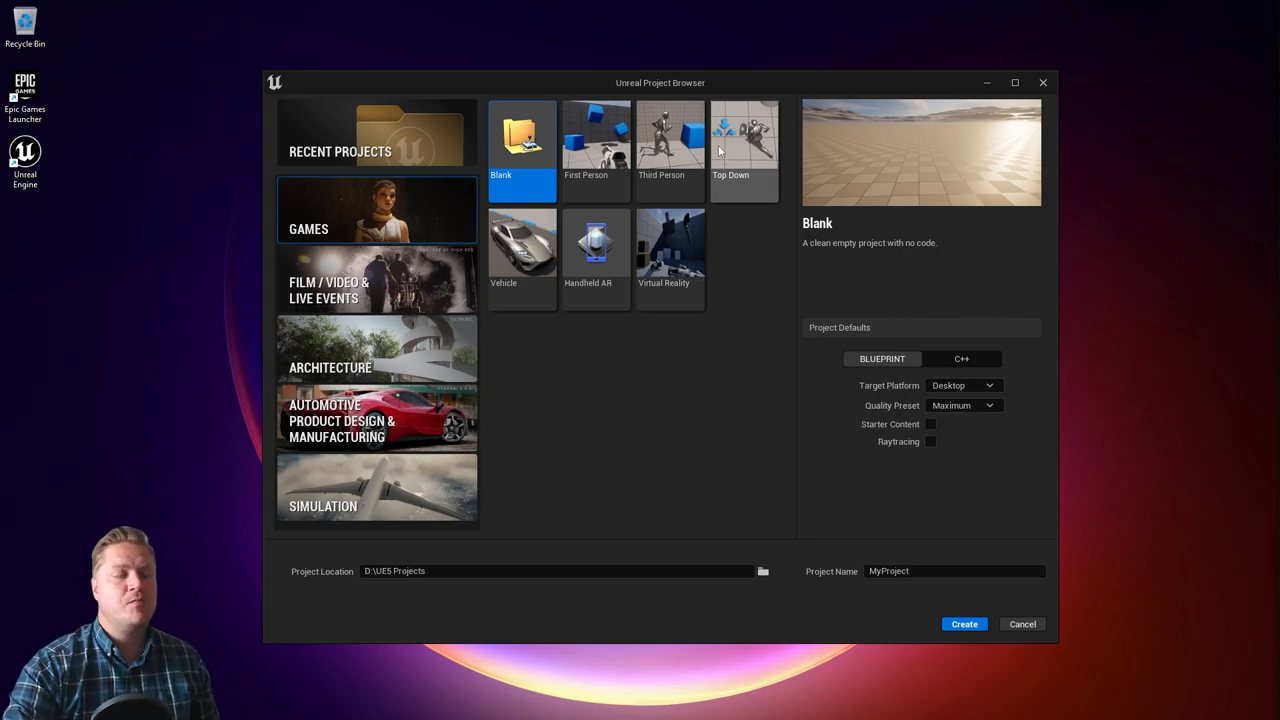
{"action": "mouse_move", "coordinate": [670, 140]}
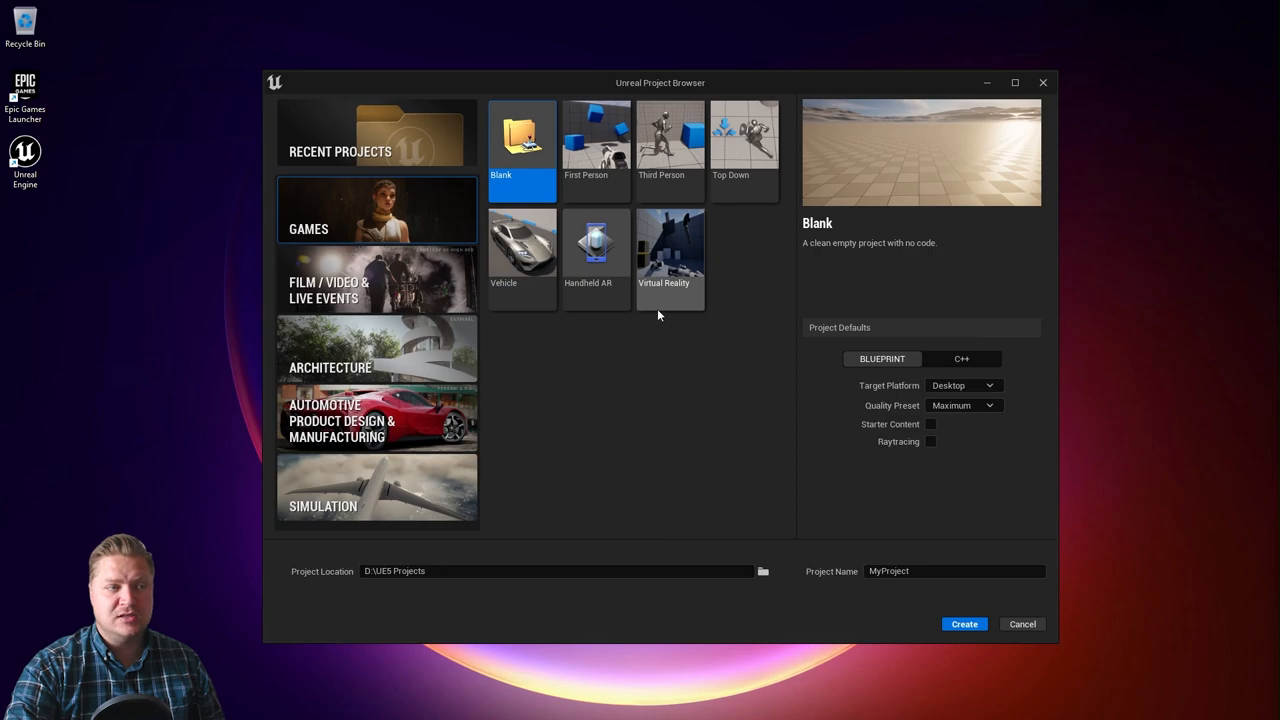
{"action": "mouse_move", "coordinate": [636, 296]}
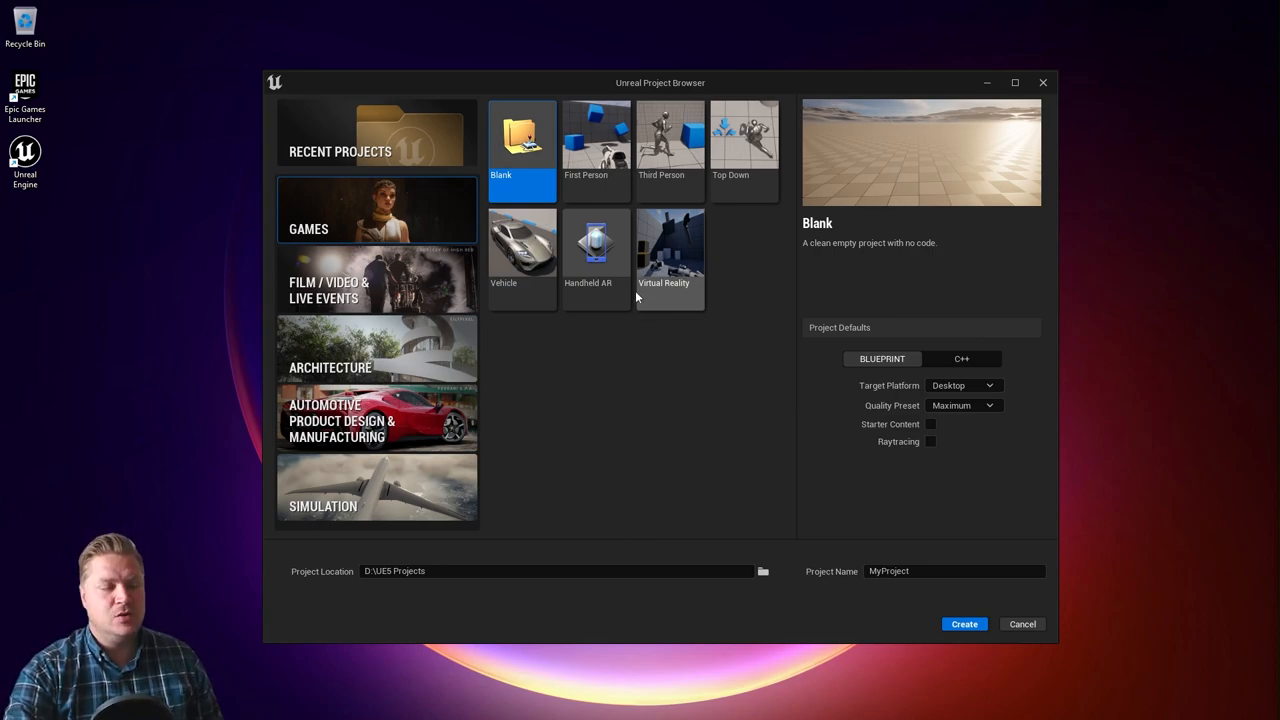
{"action": "mouse_move", "coordinate": [738, 391]}
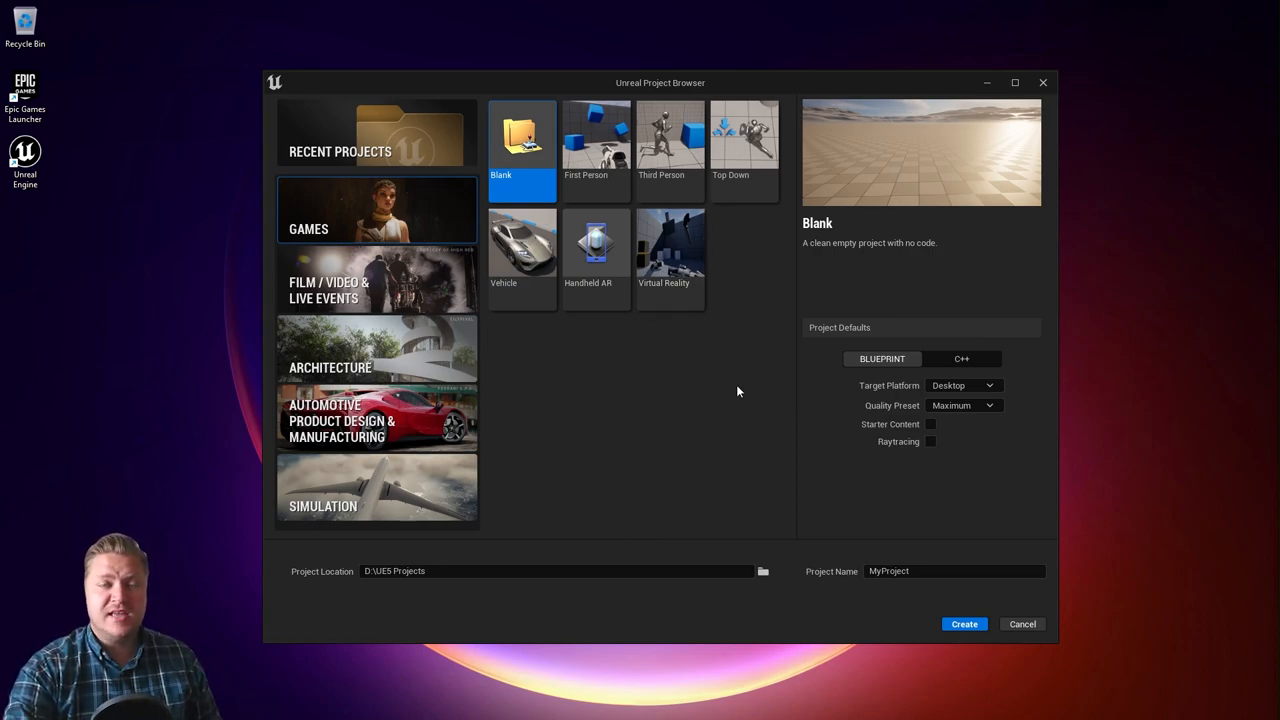
Choose the Third Person template, keeping Blueprint, Desktop and Maximum quality defaults.
{"action": "left_click", "coordinate": [669, 140]}
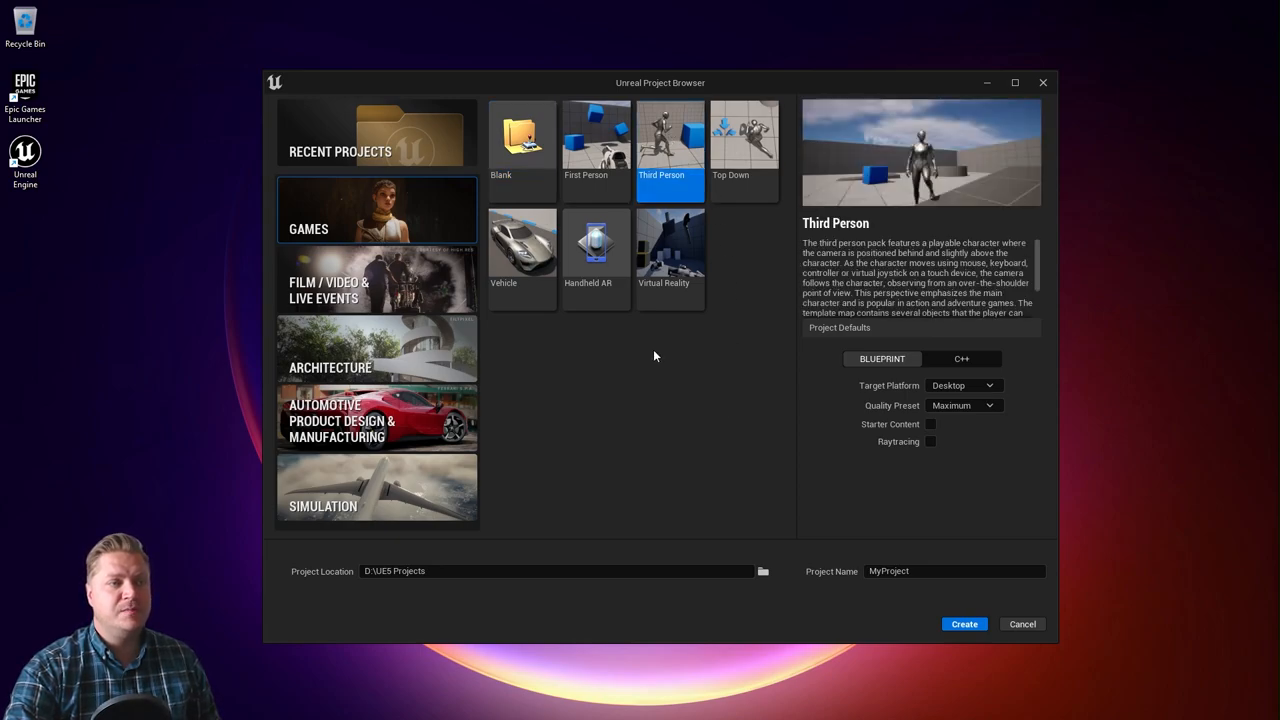
{"action": "mouse_move", "coordinate": [893, 280]}
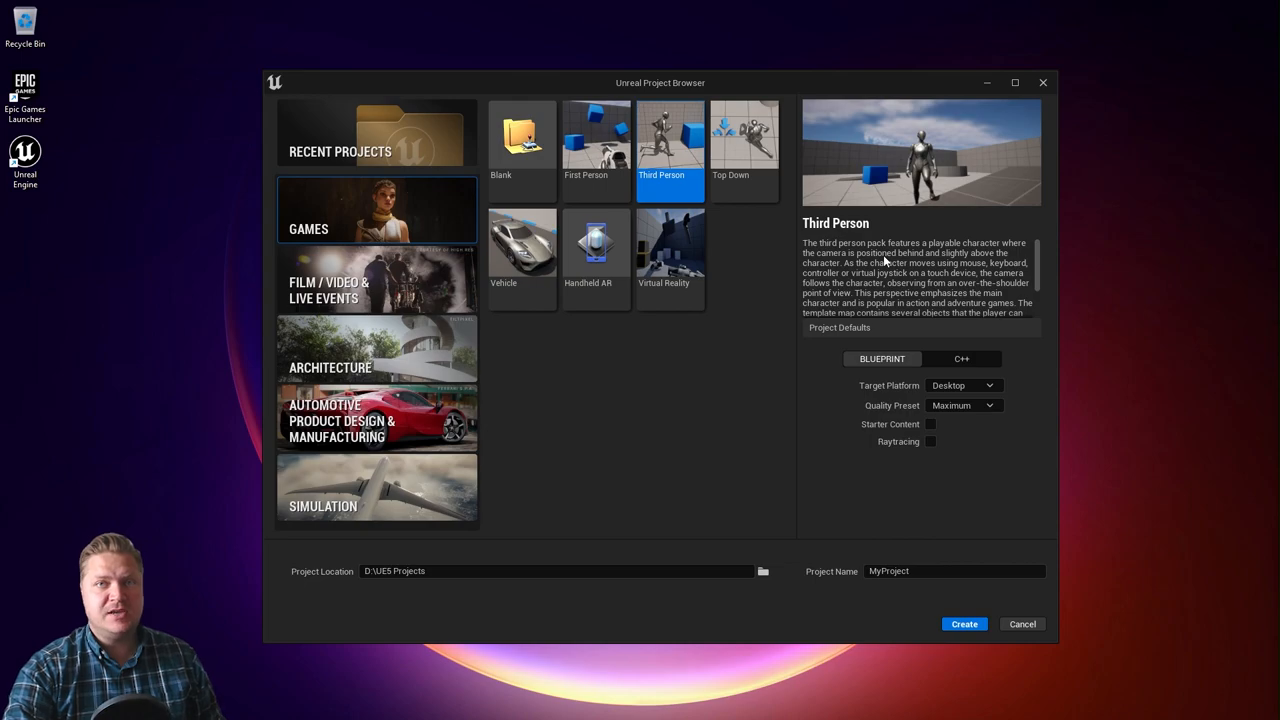
{"action": "mouse_move", "coordinate": [900, 418]}
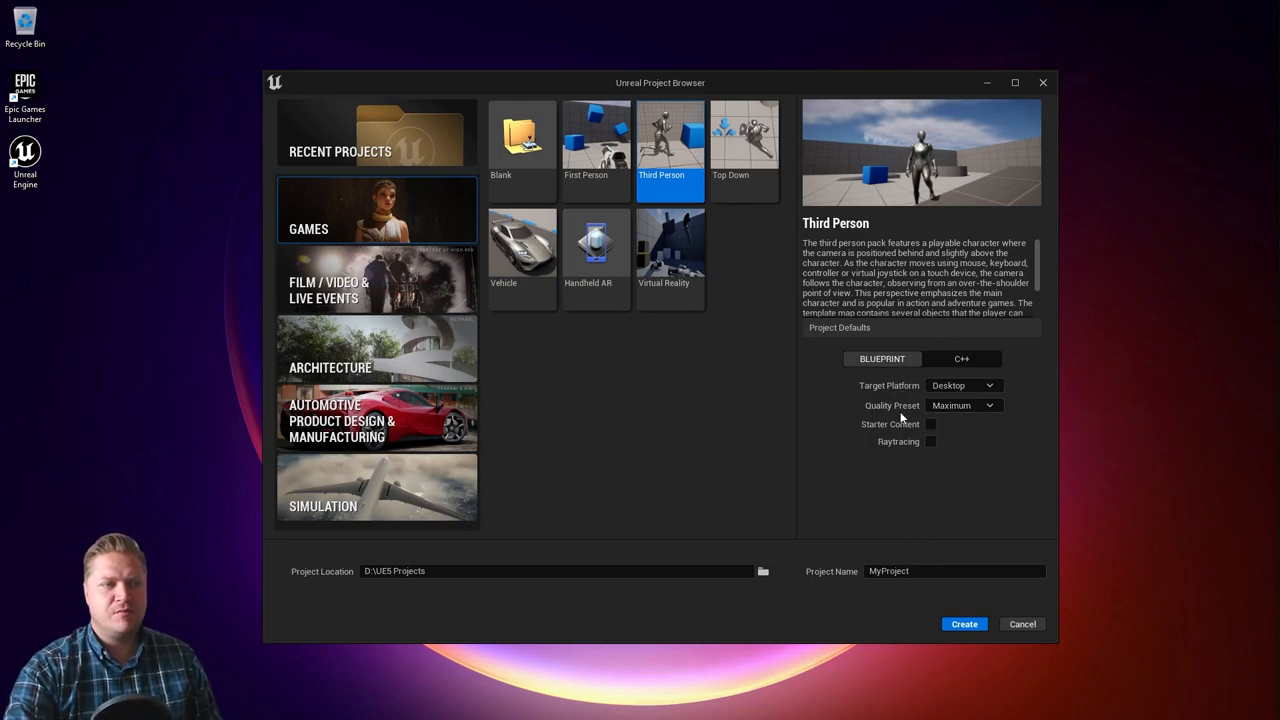
{"action": "mouse_move", "coordinate": [810, 395]}
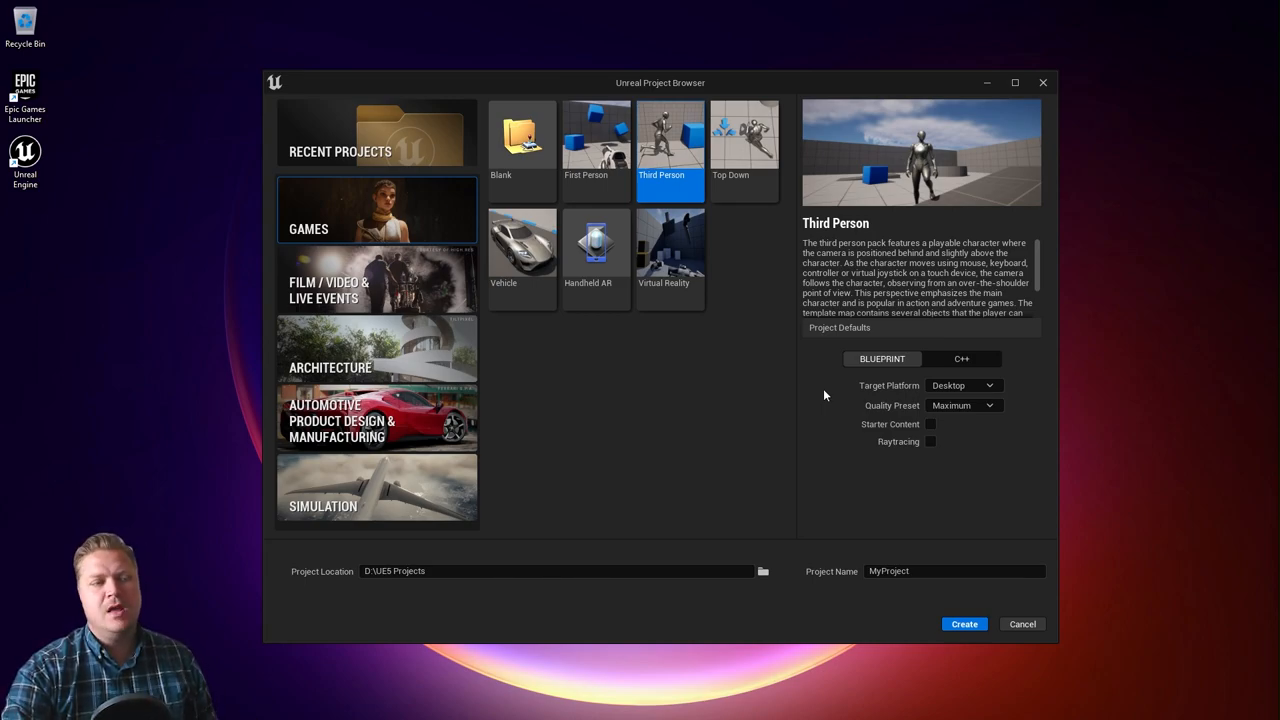
{"action": "mouse_move", "coordinate": [850, 397]}
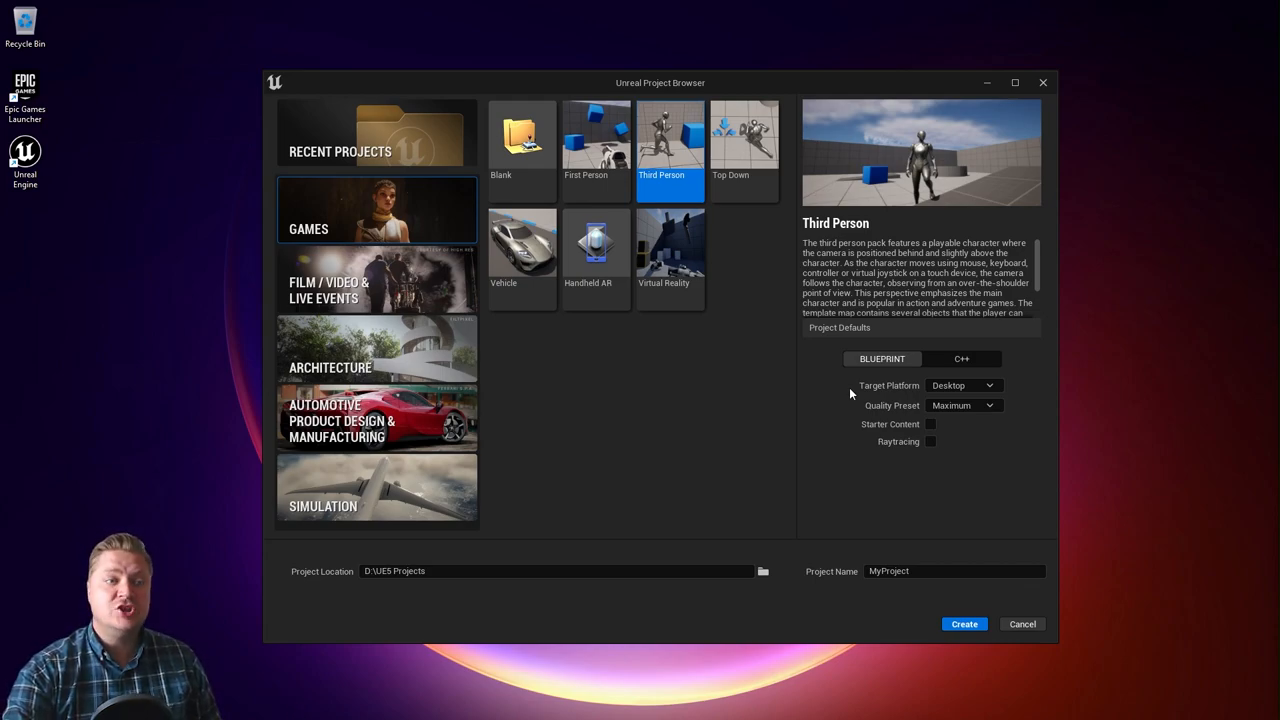
{"action": "left_click", "coordinate": [962, 385]}
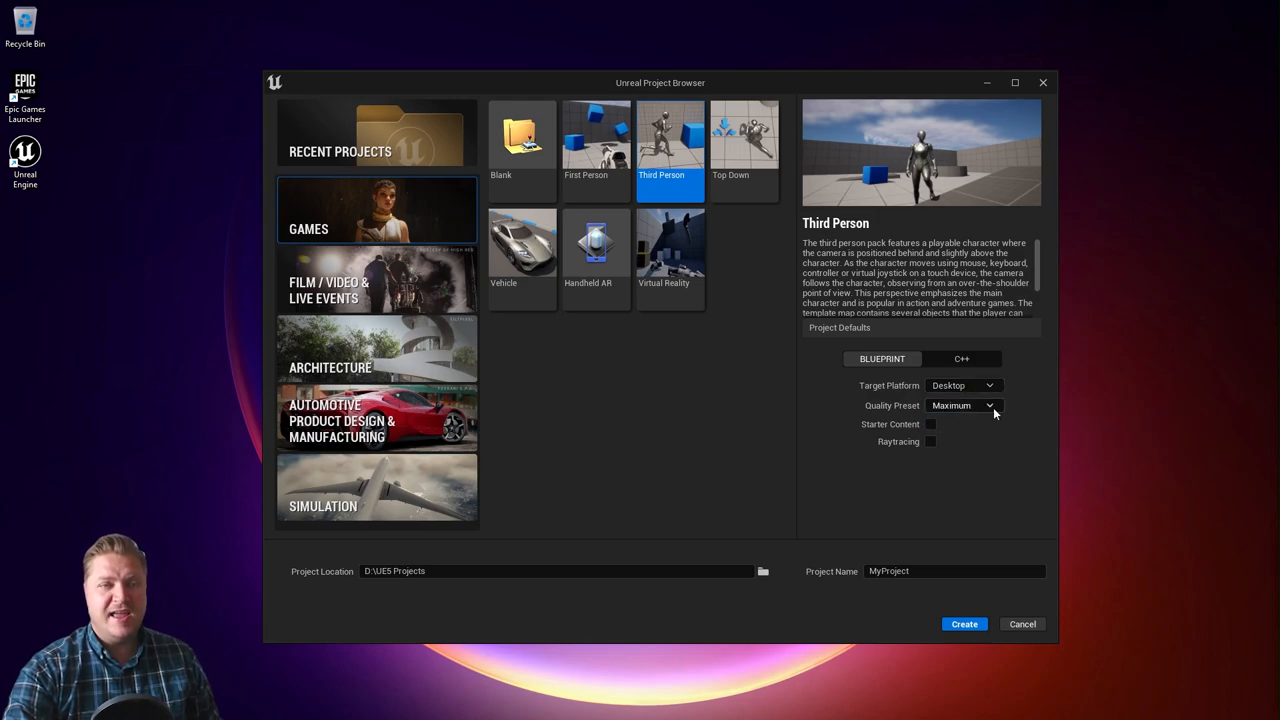
{"action": "mouse_move", "coordinate": [963, 405]}
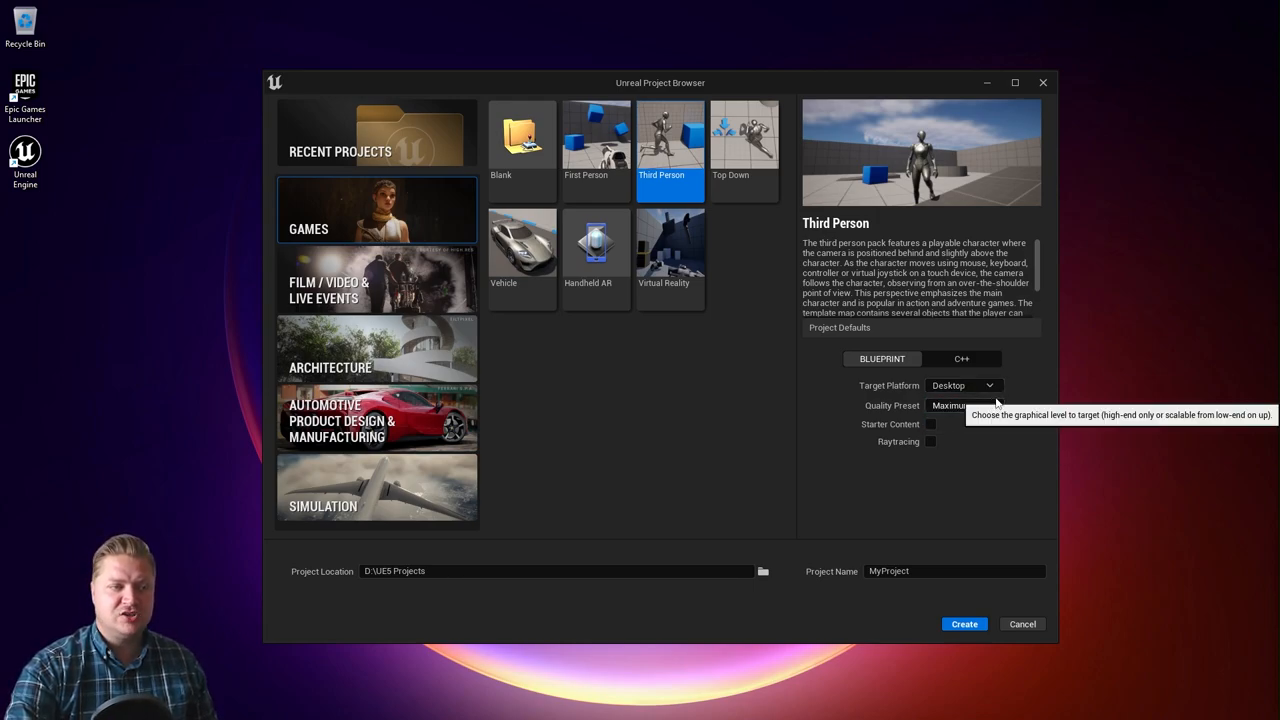
{"action": "mouse_move", "coordinate": [948, 417]}
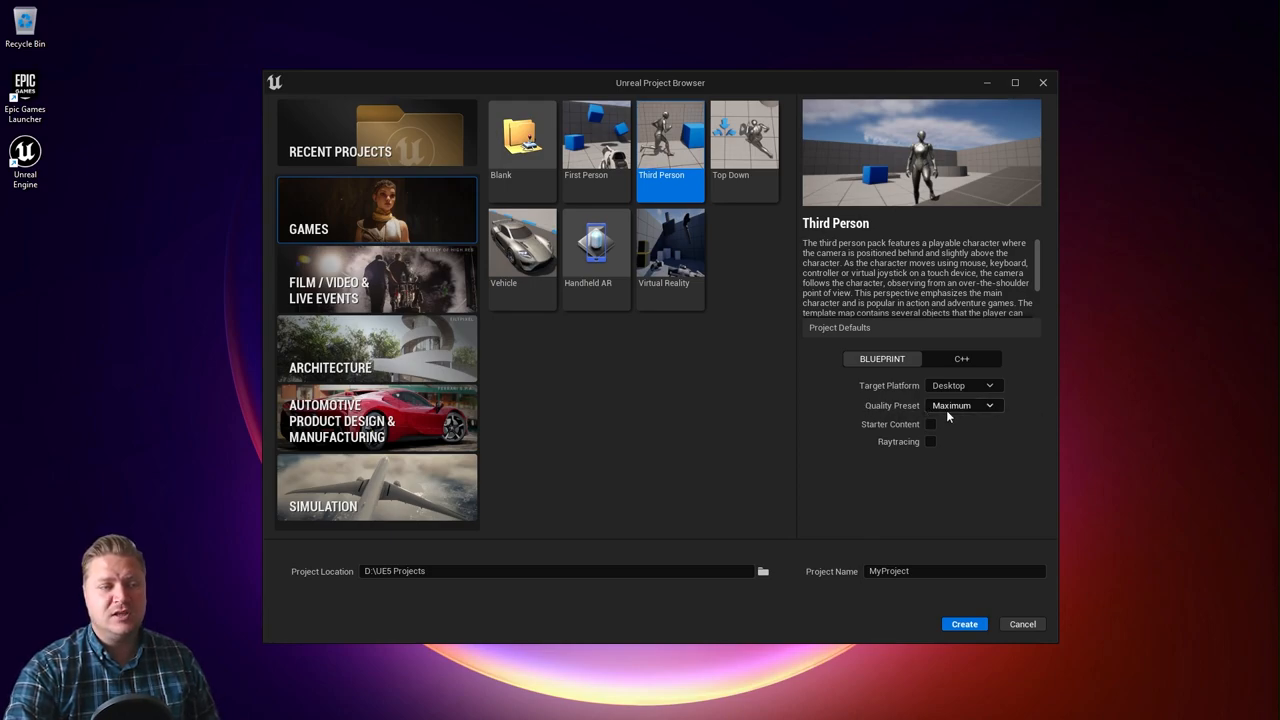
{"action": "mouse_move", "coordinate": [985, 433]}
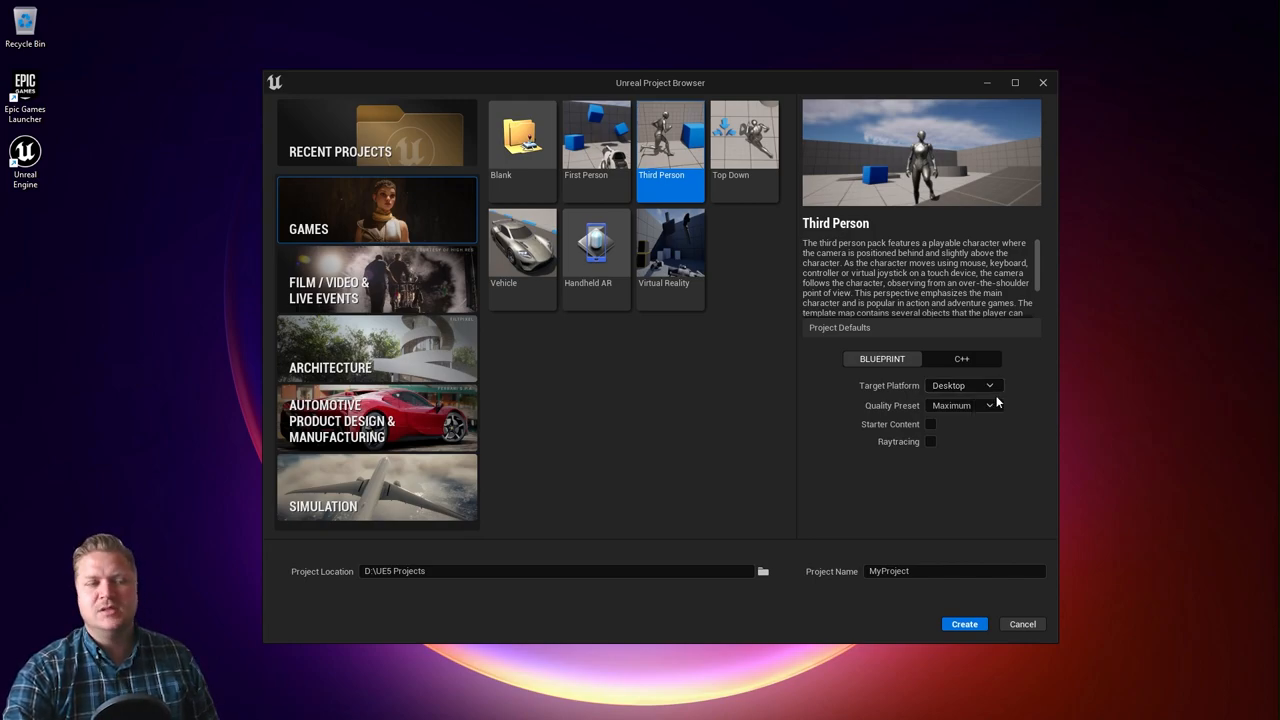
Tick the Starter Content checkbox under Project Defaults.
{"action": "left_click", "coordinate": [930, 423]}
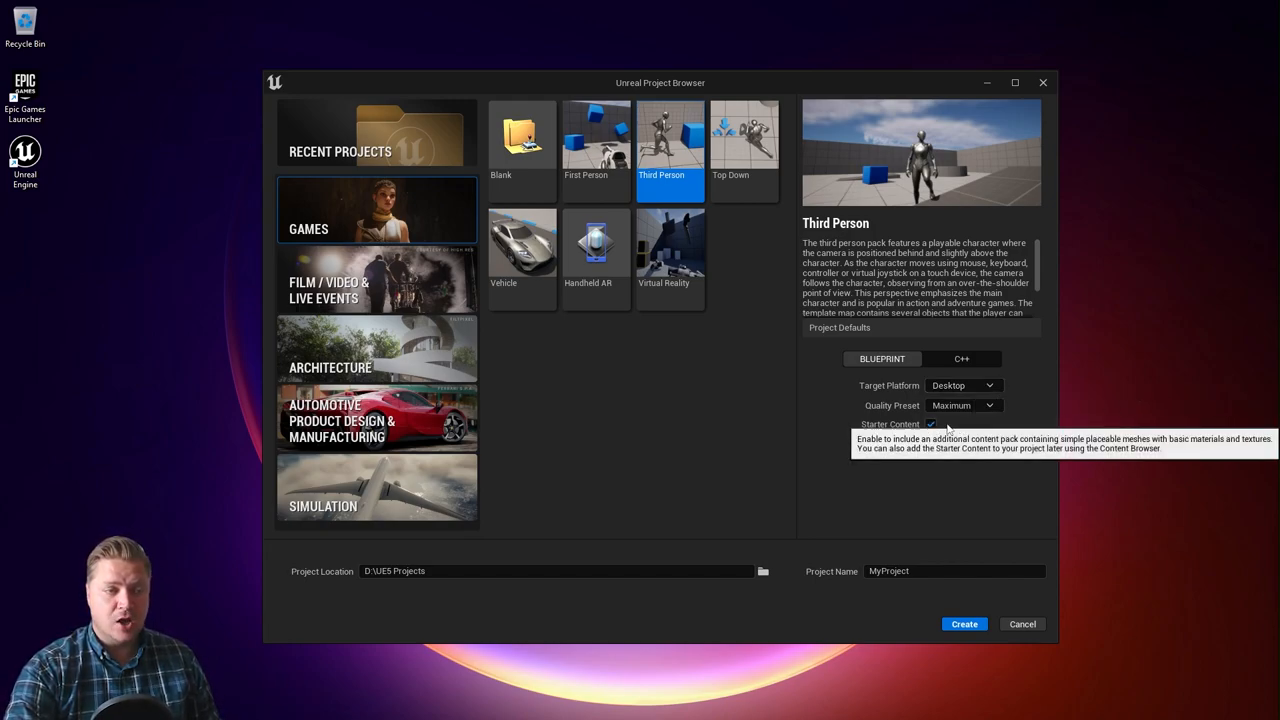
{"action": "mouse_move", "coordinate": [1131, 420]}
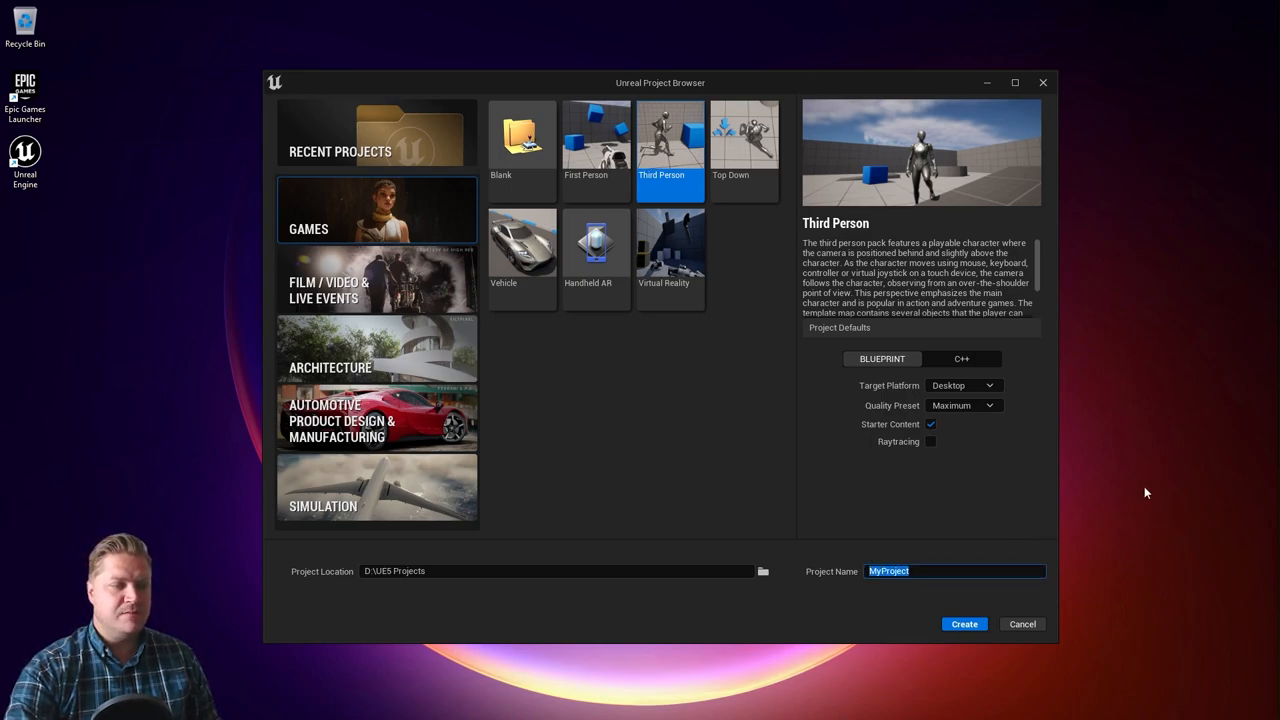
{"action": "mouse_move", "coordinate": [1136, 474]}
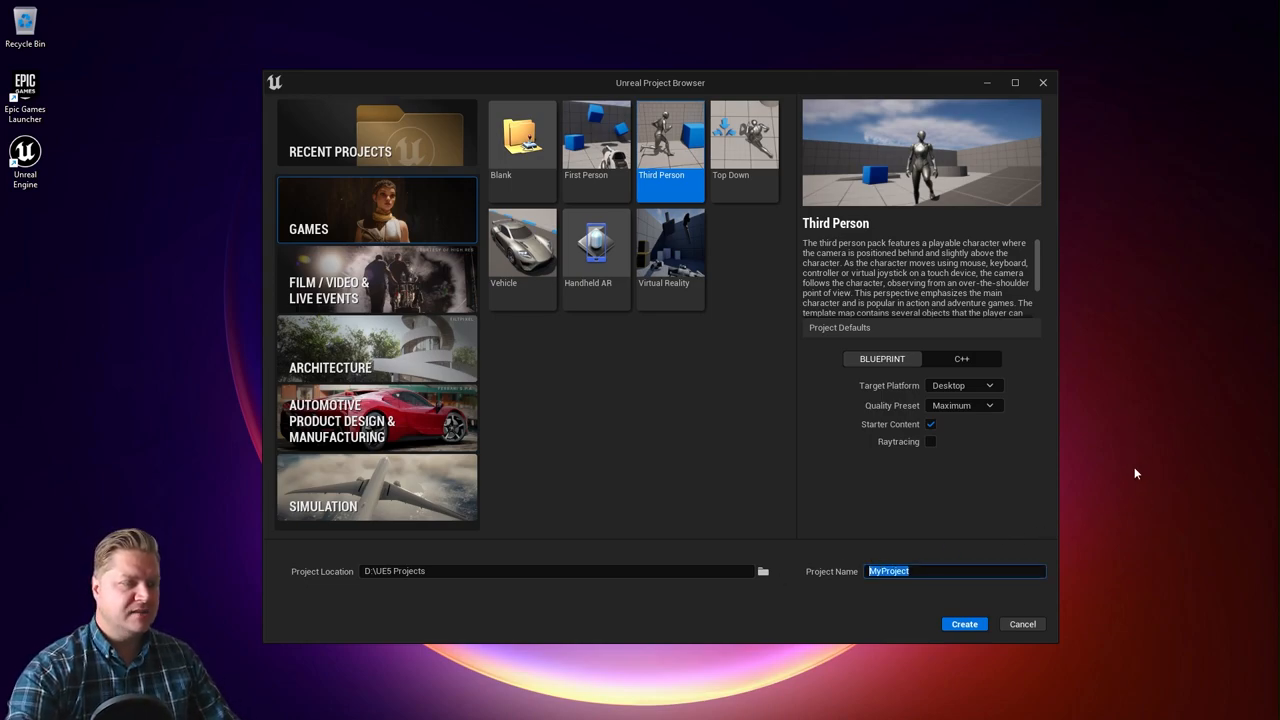
Type RobotGame as the project name, replacing MyProject.
{"action": "type", "text": "R"}
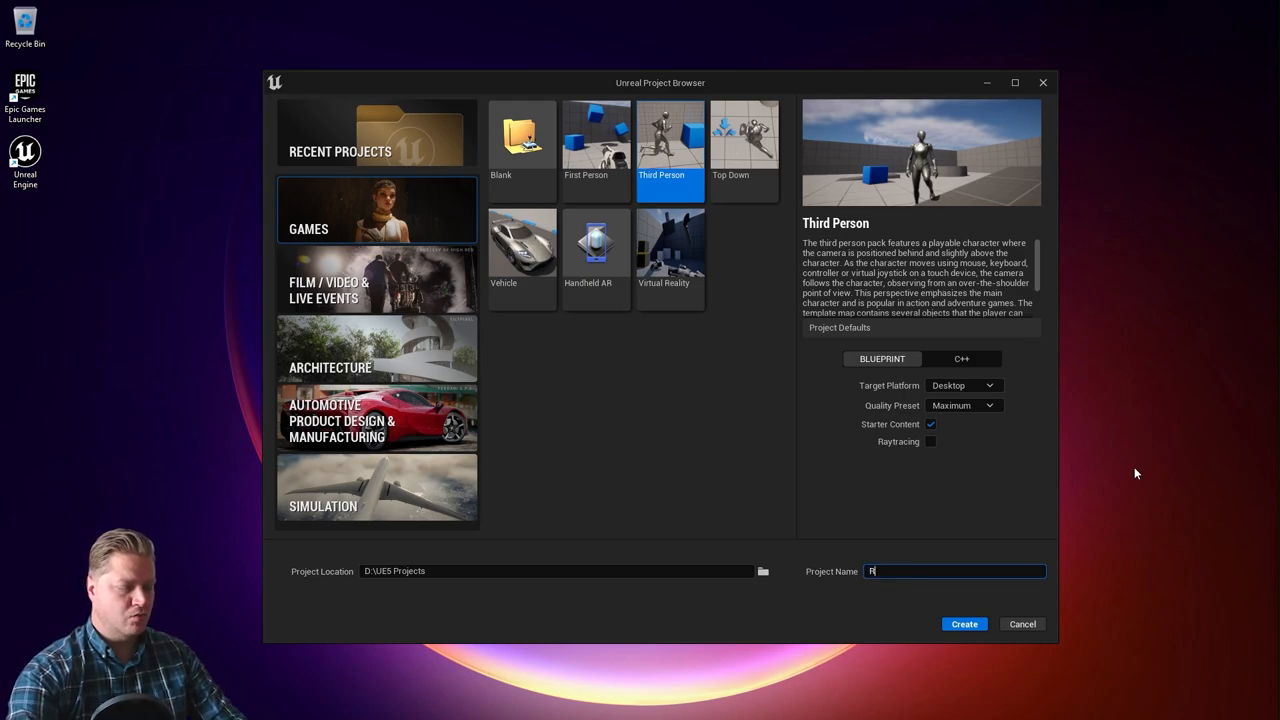
{"action": "type", "text": "obotGame"}
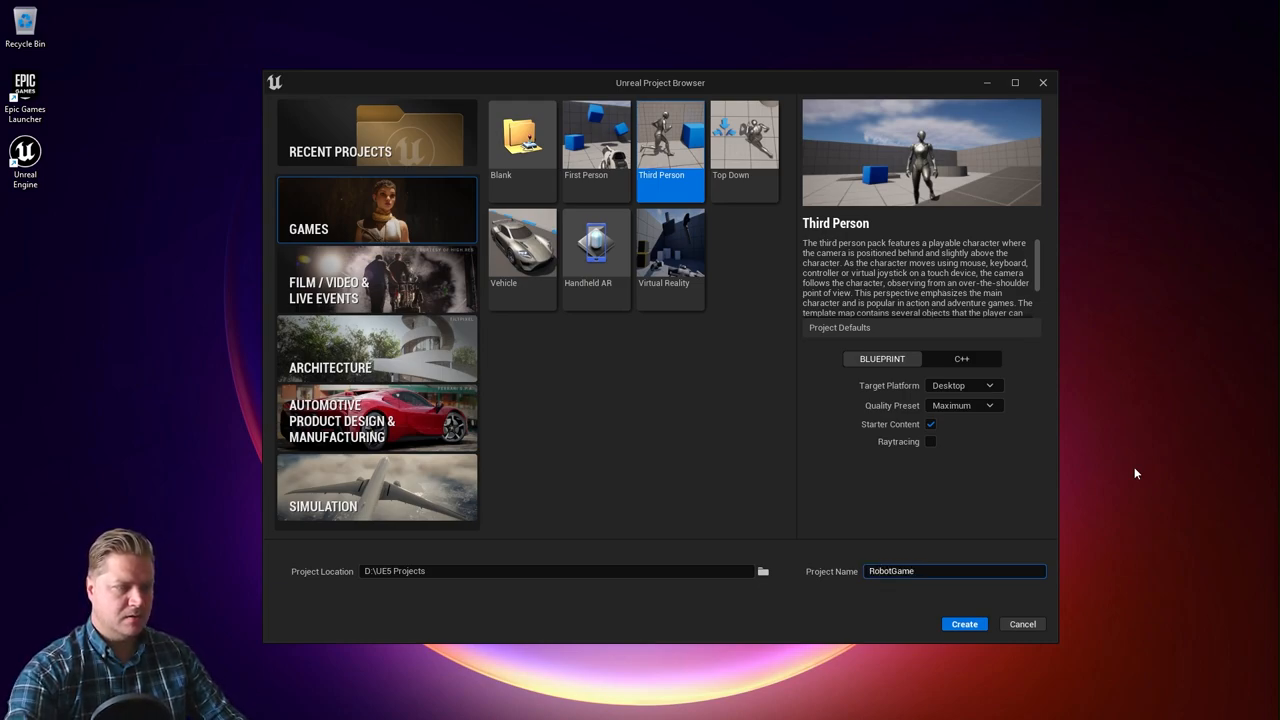
{"action": "mouse_move", "coordinate": [968, 530]}
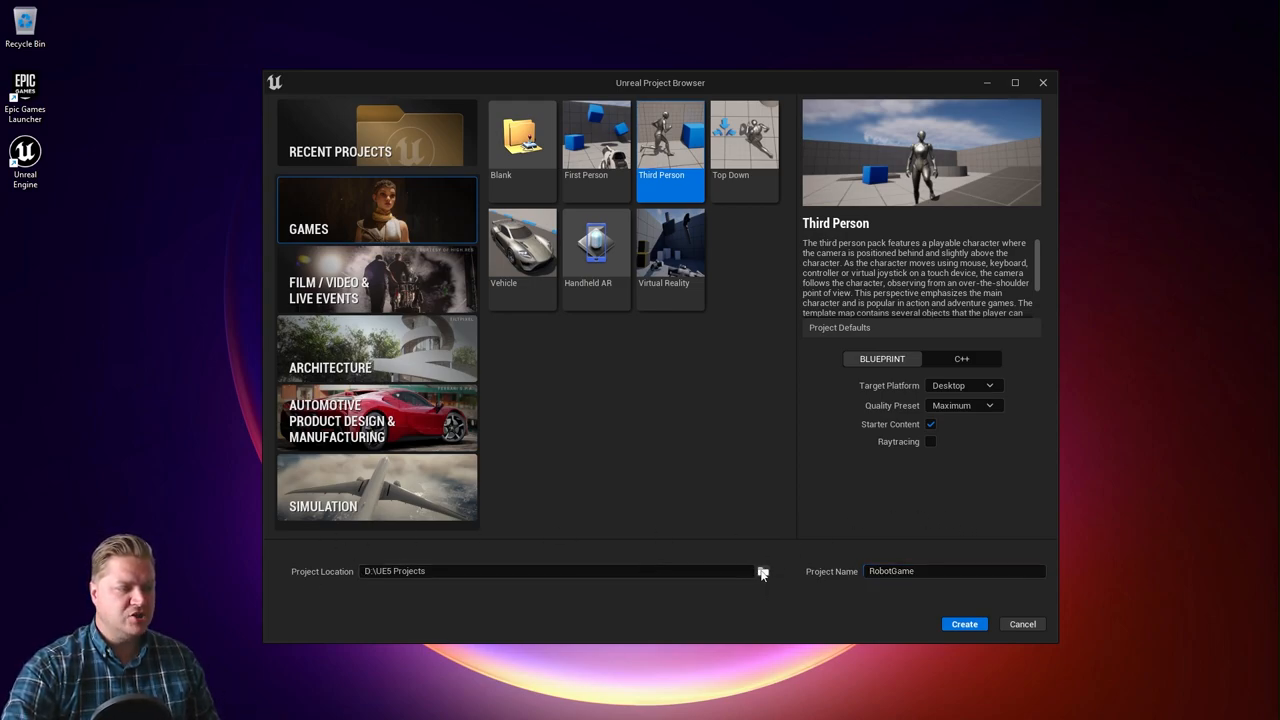
Set the project location to D:\UE5 Projects and create the project.
{"action": "left_click", "coordinate": [762, 571]}
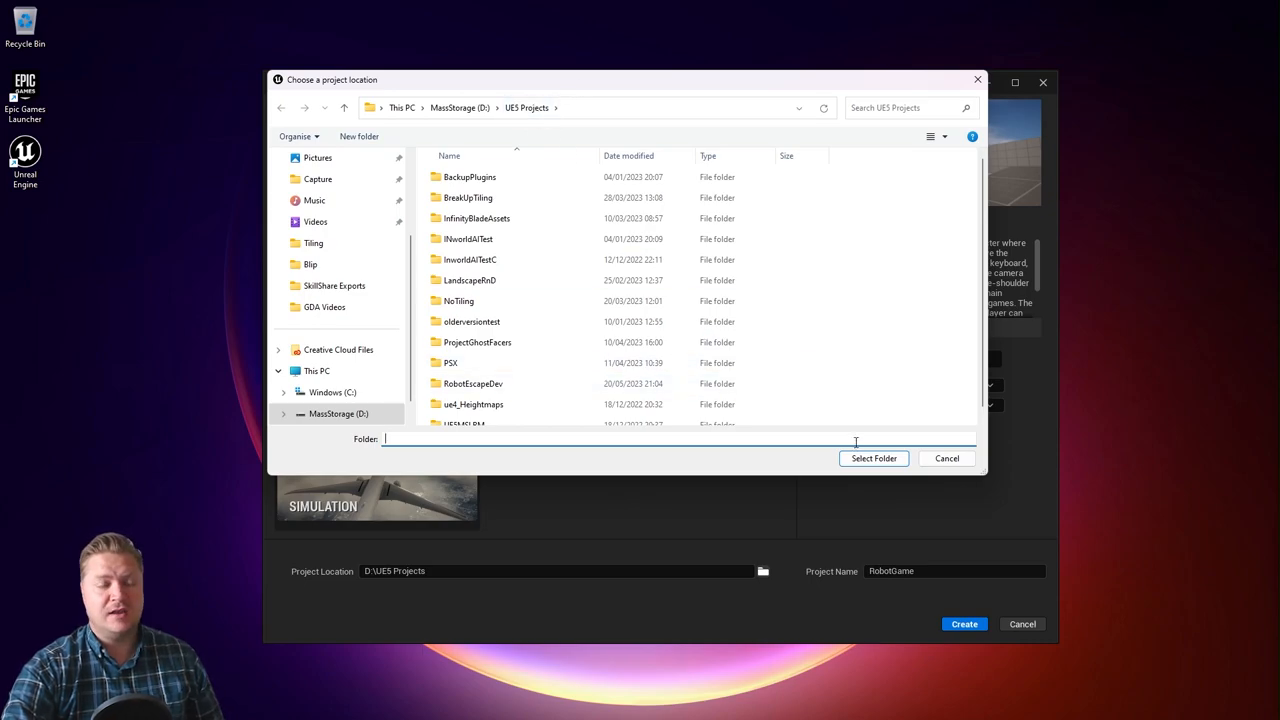
{"action": "left_click", "coordinate": [873, 458]}
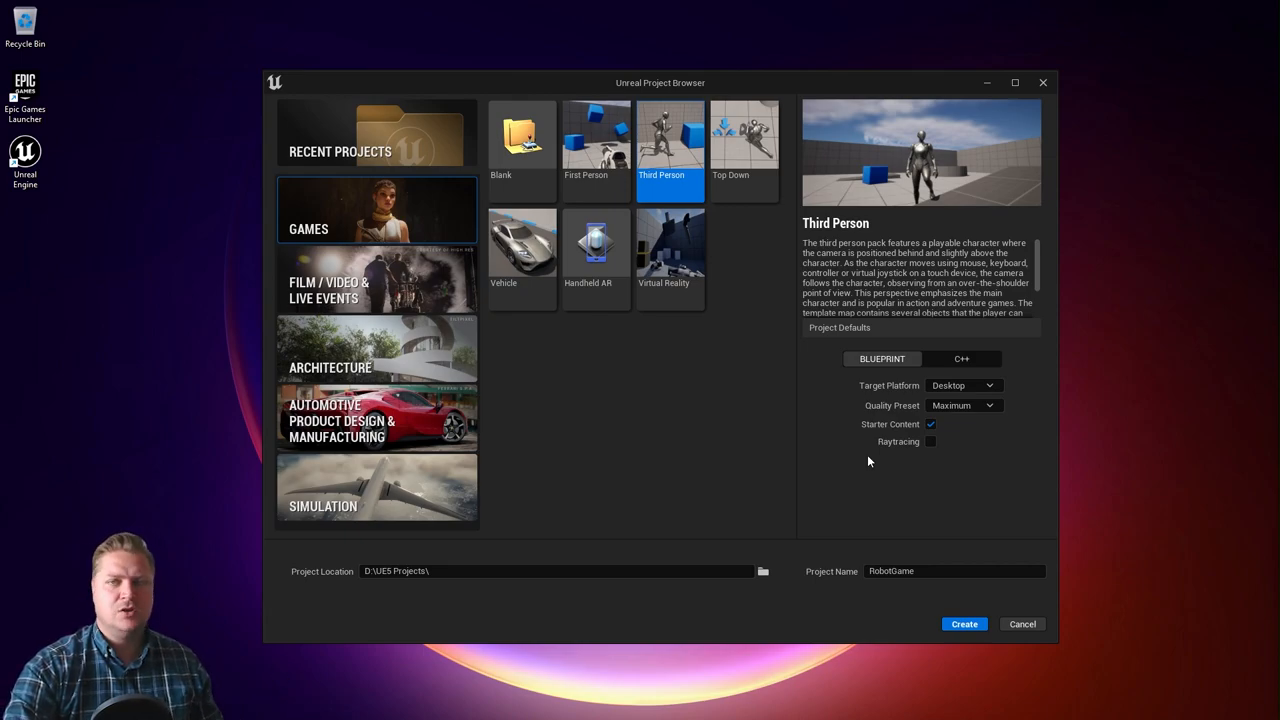
{"action": "mouse_move", "coordinate": [941, 610]}
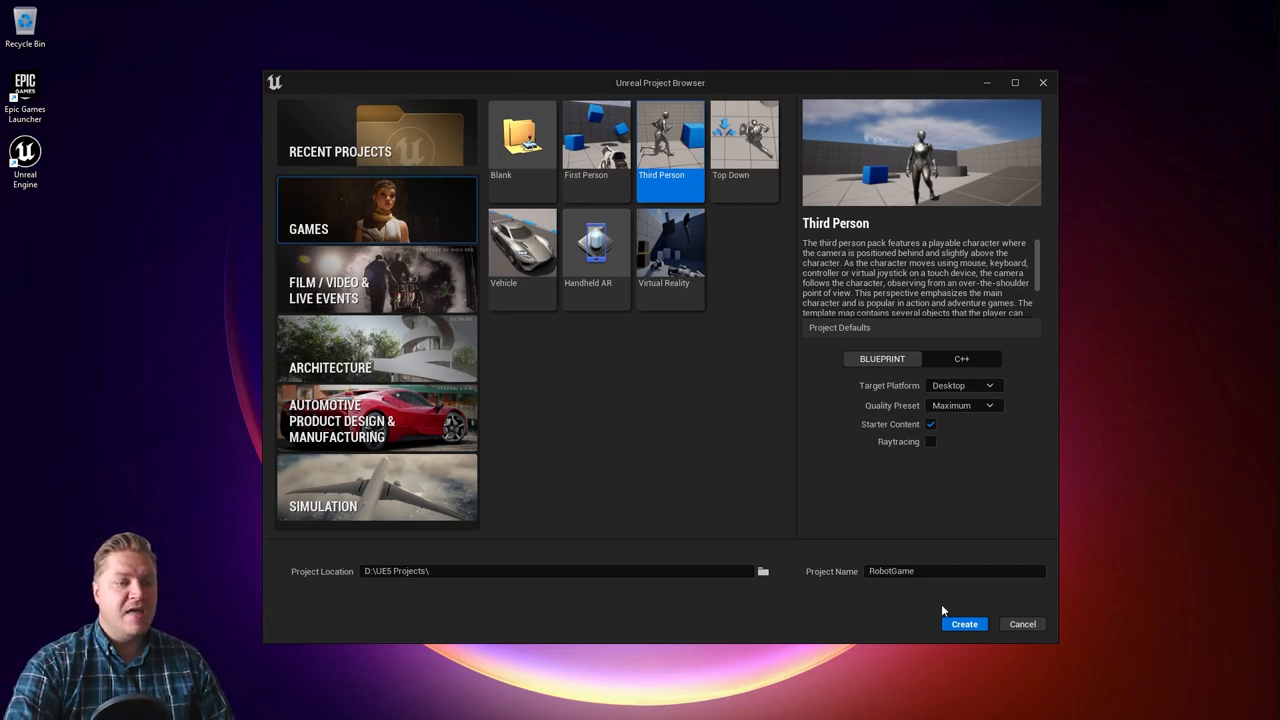
{"action": "left_click", "coordinate": [963, 623]}
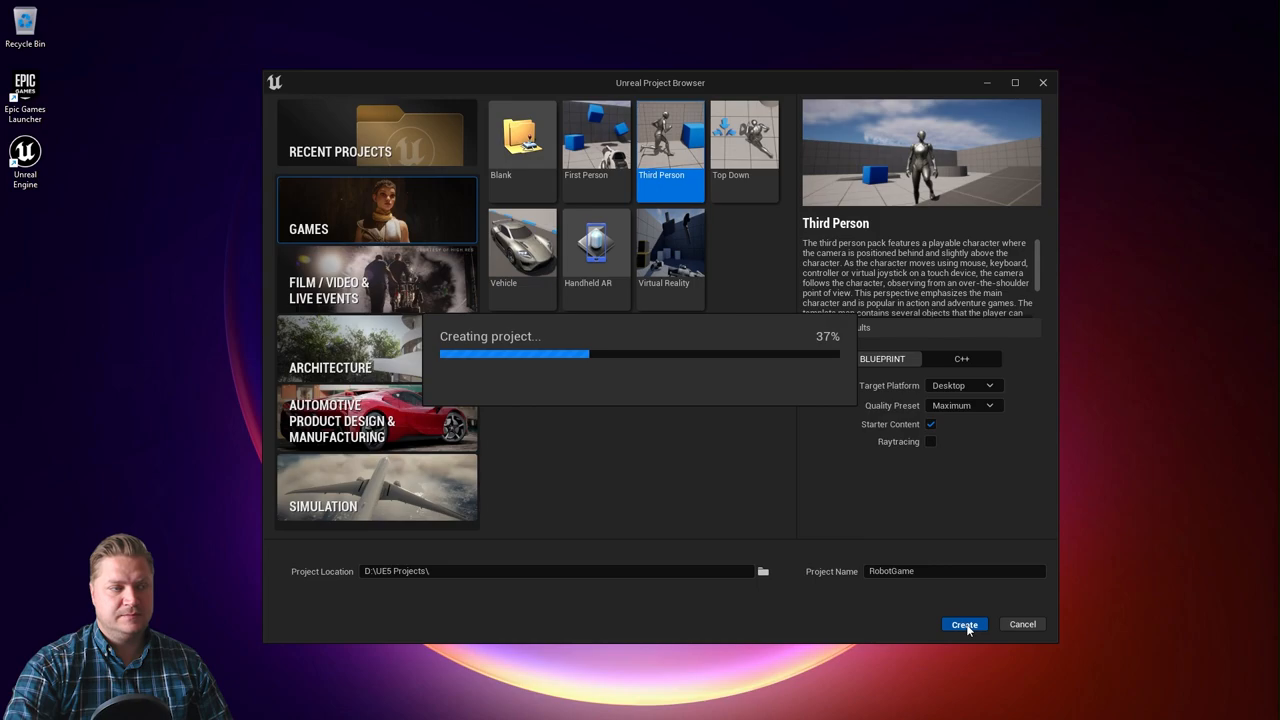
{"action": "mouse_move", "coordinate": [951, 605]}
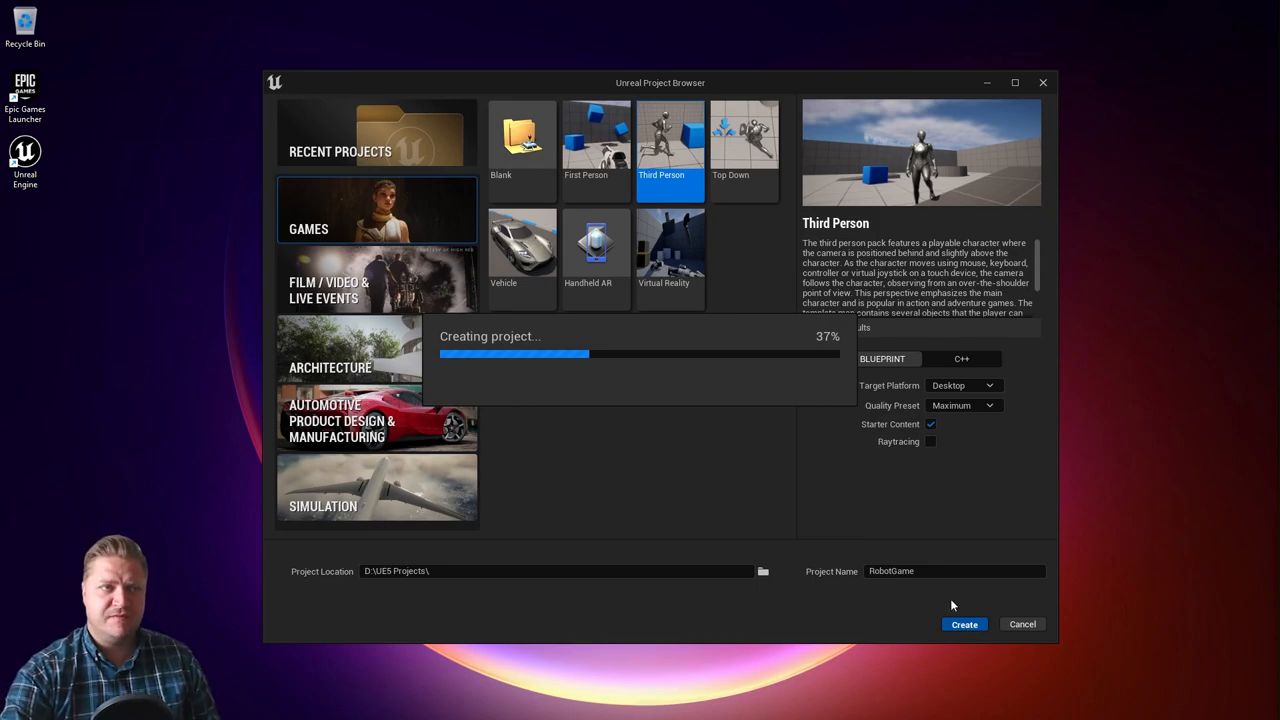